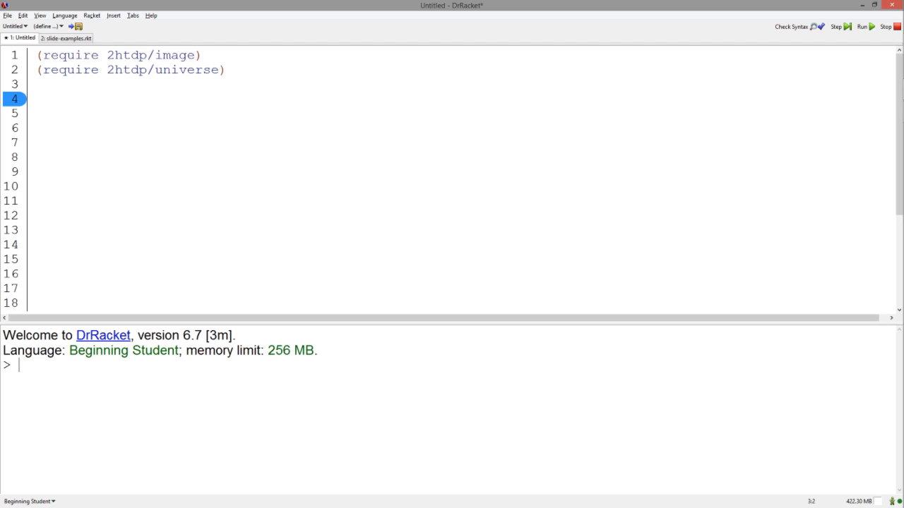
Run the program to confirm the increasing-square check-expect passes.
left_click(861, 25)
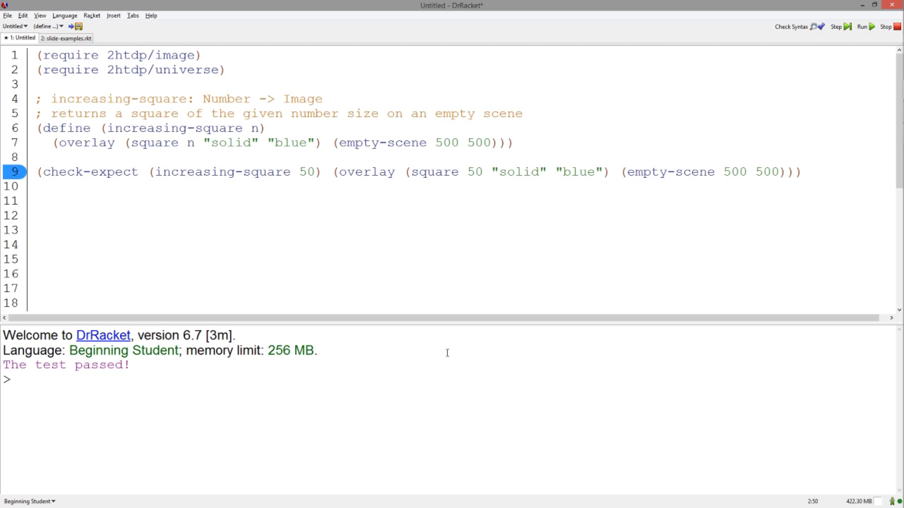
left_click(319, 350)
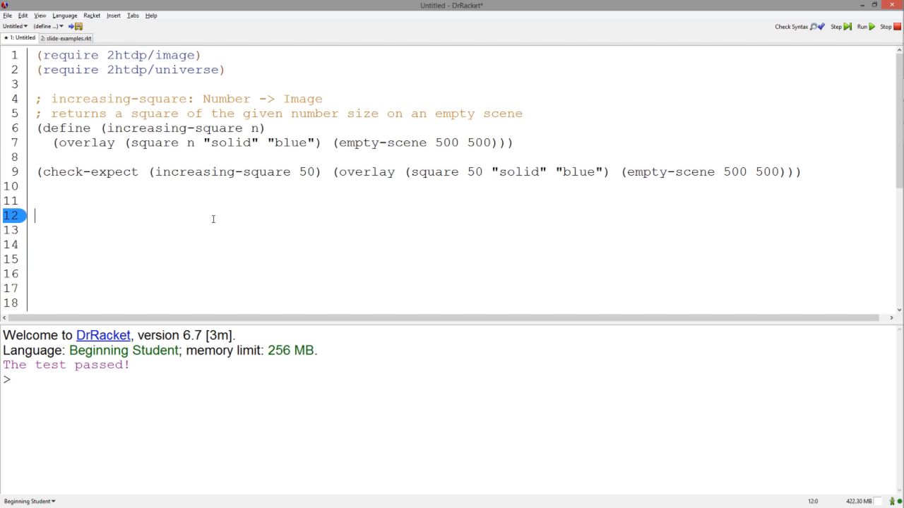
Add (animate increasing-square) below the test and run the program.
type("(animate increasing-s)")
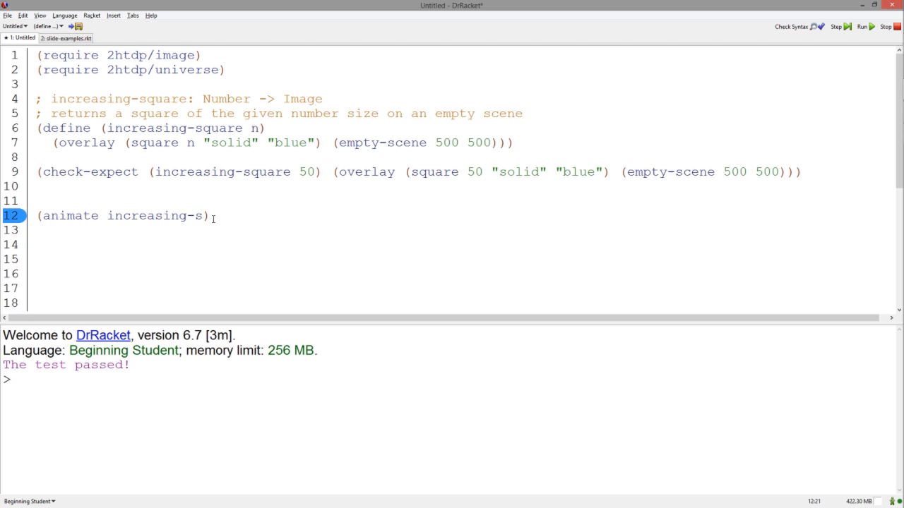
type("quare")
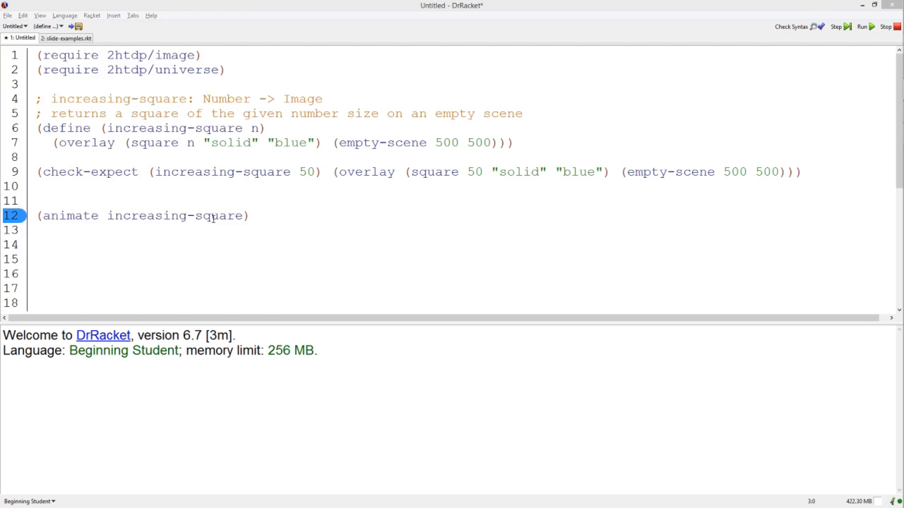
left_click(860, 26)
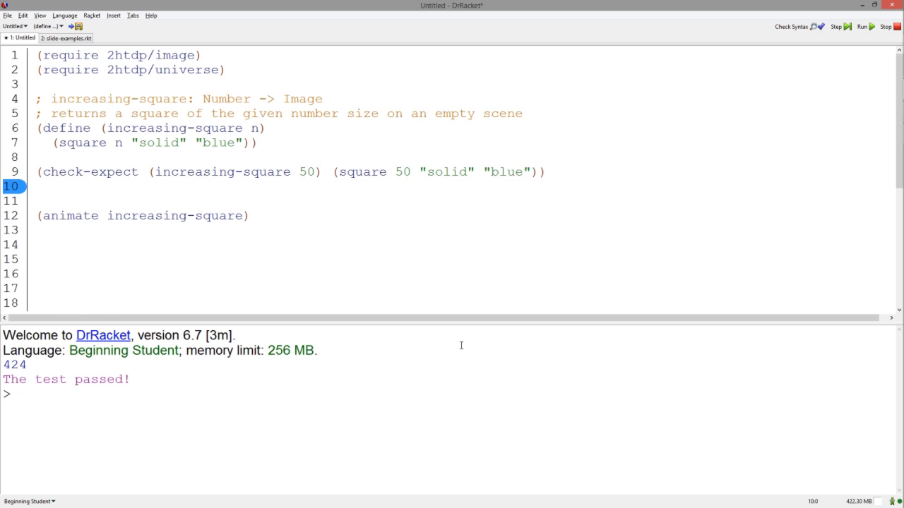
Run the revised program to open the growing blue square animation window.
left_click(862, 25)
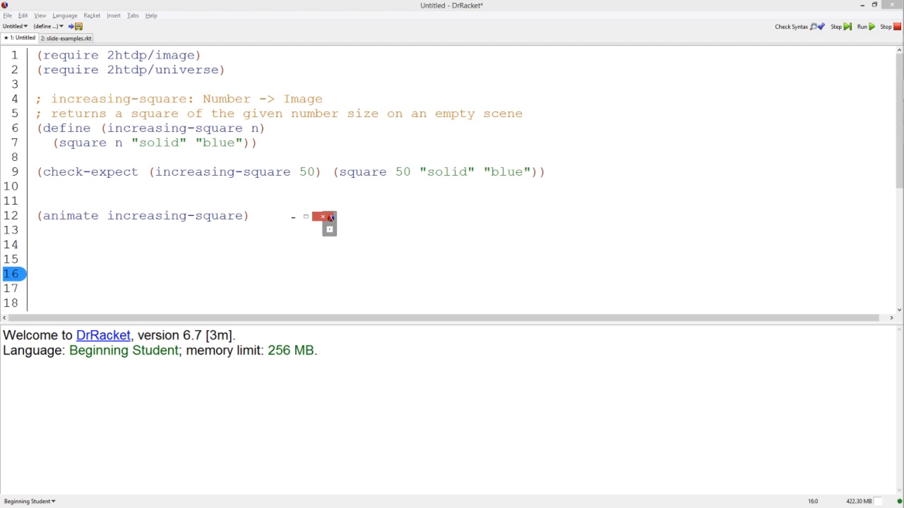